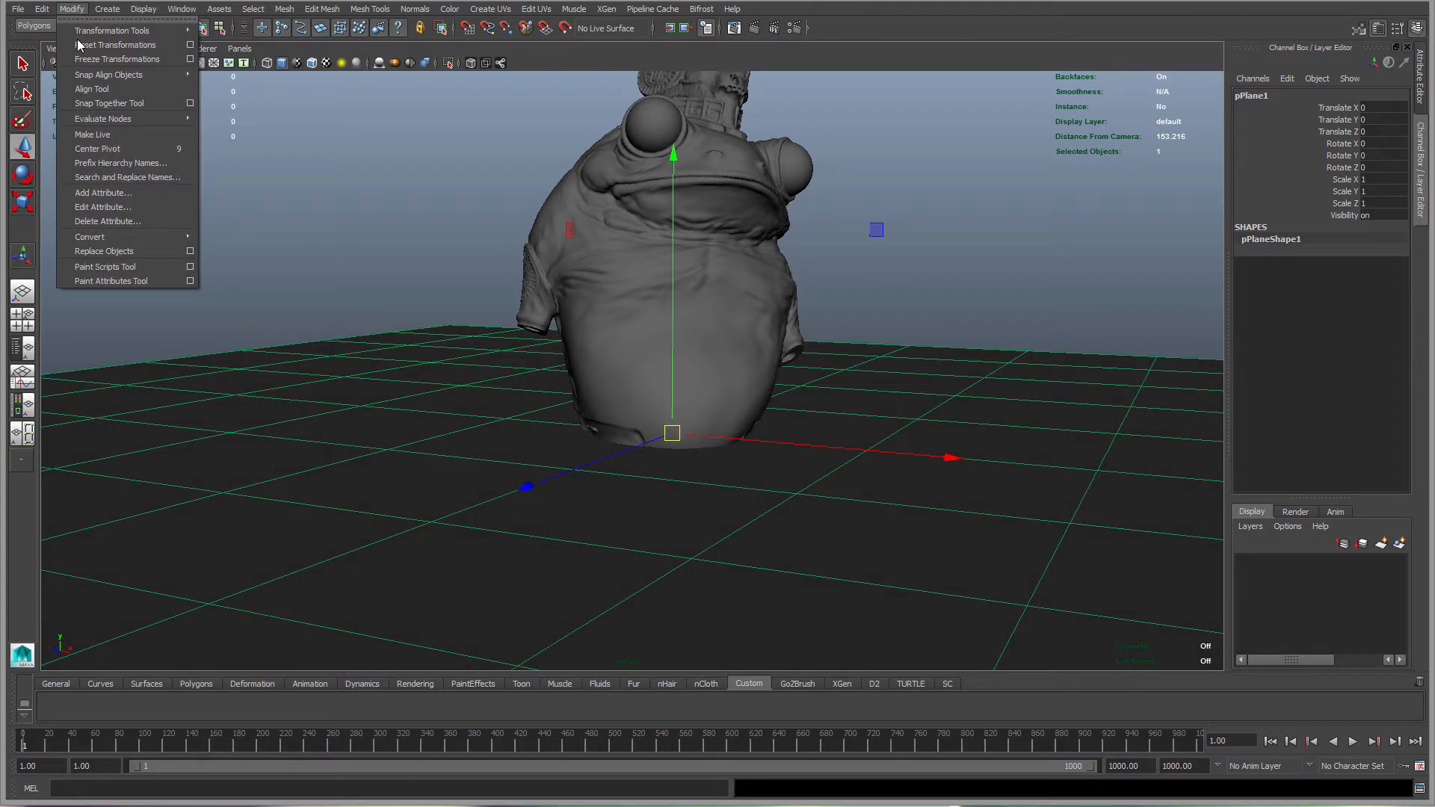
pyautogui.moveTo(115, 45)
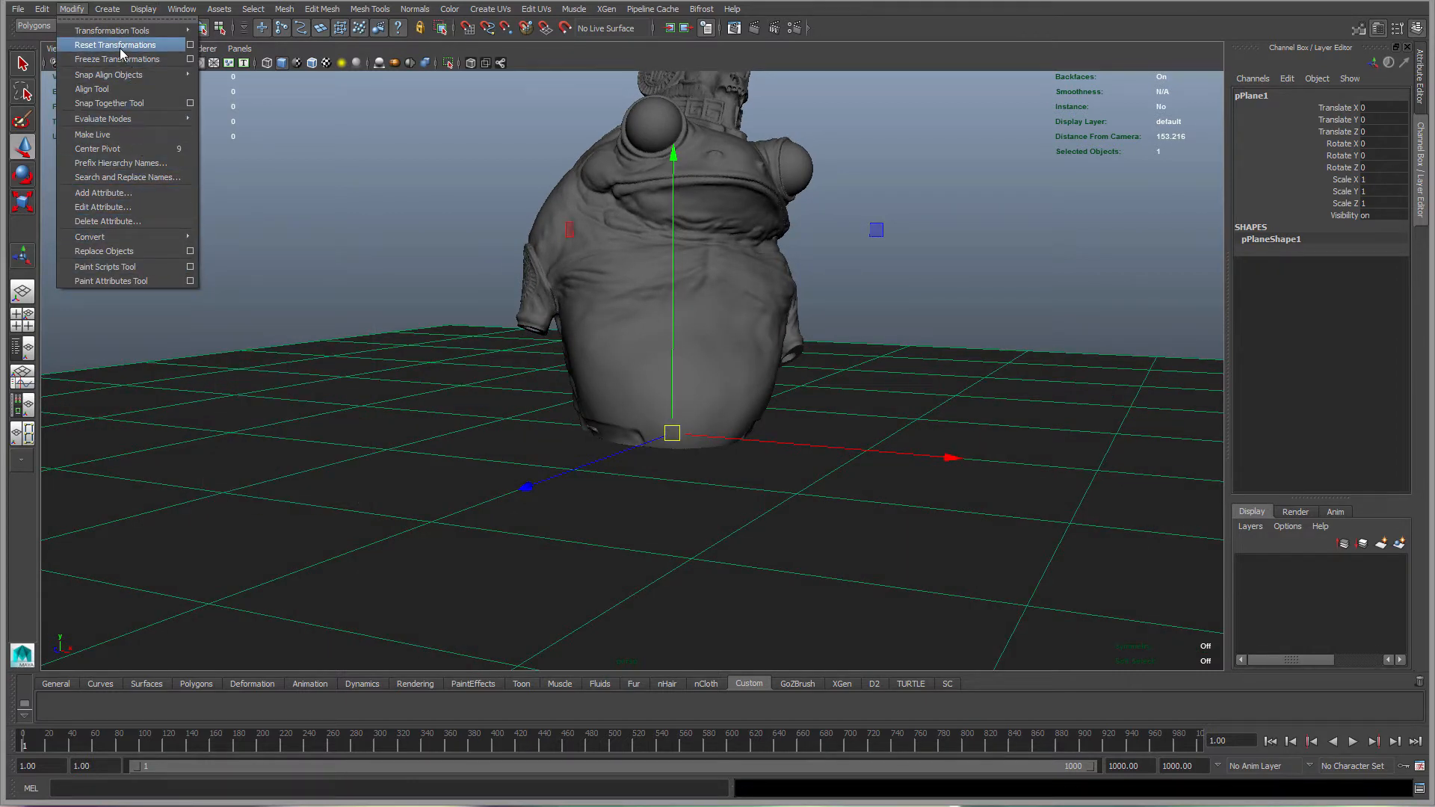
pyautogui.moveTo(100, 134)
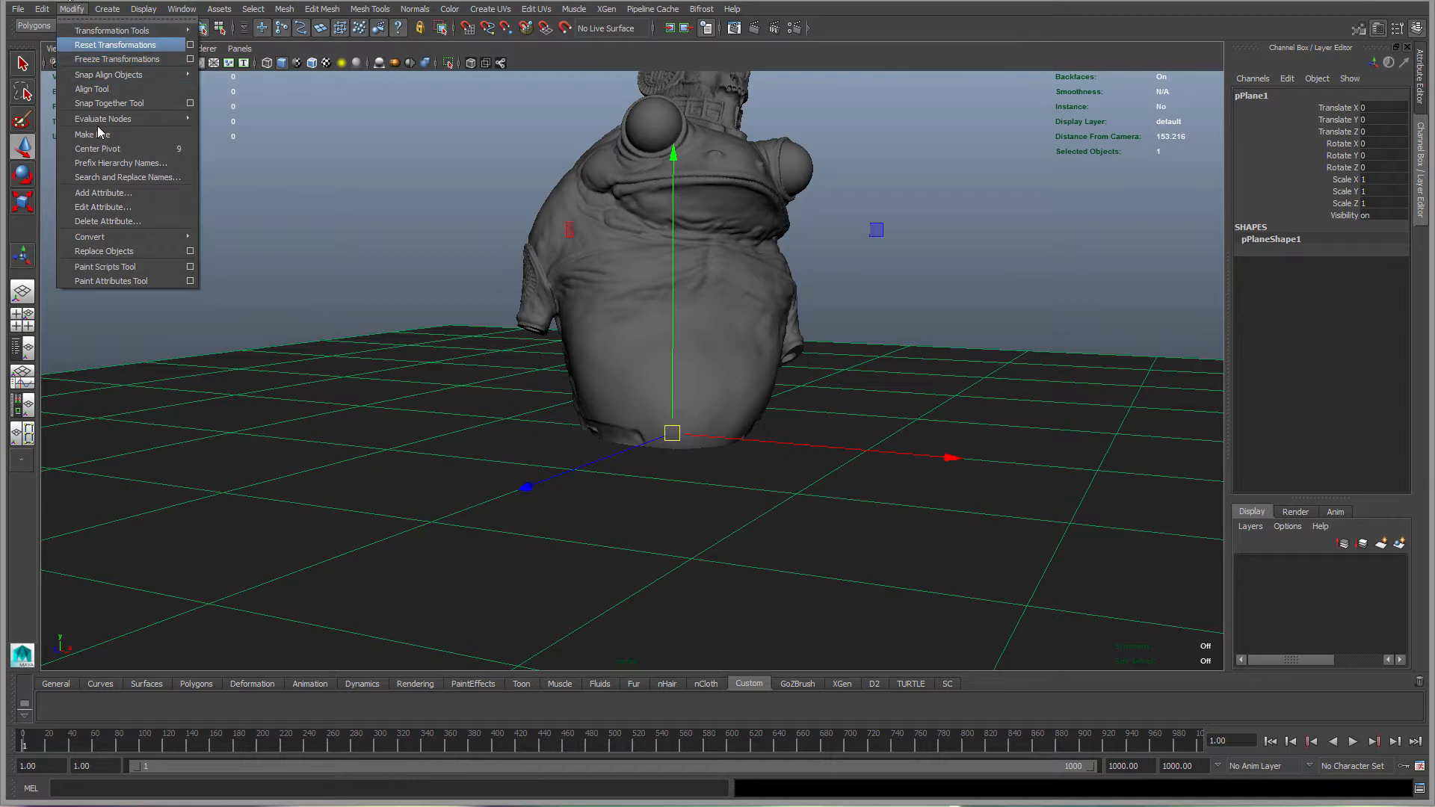
# Reset pPlane1's translate, rotate and scale to defaults via Modify > Reset Transformations.
pyautogui.click(42, 9)
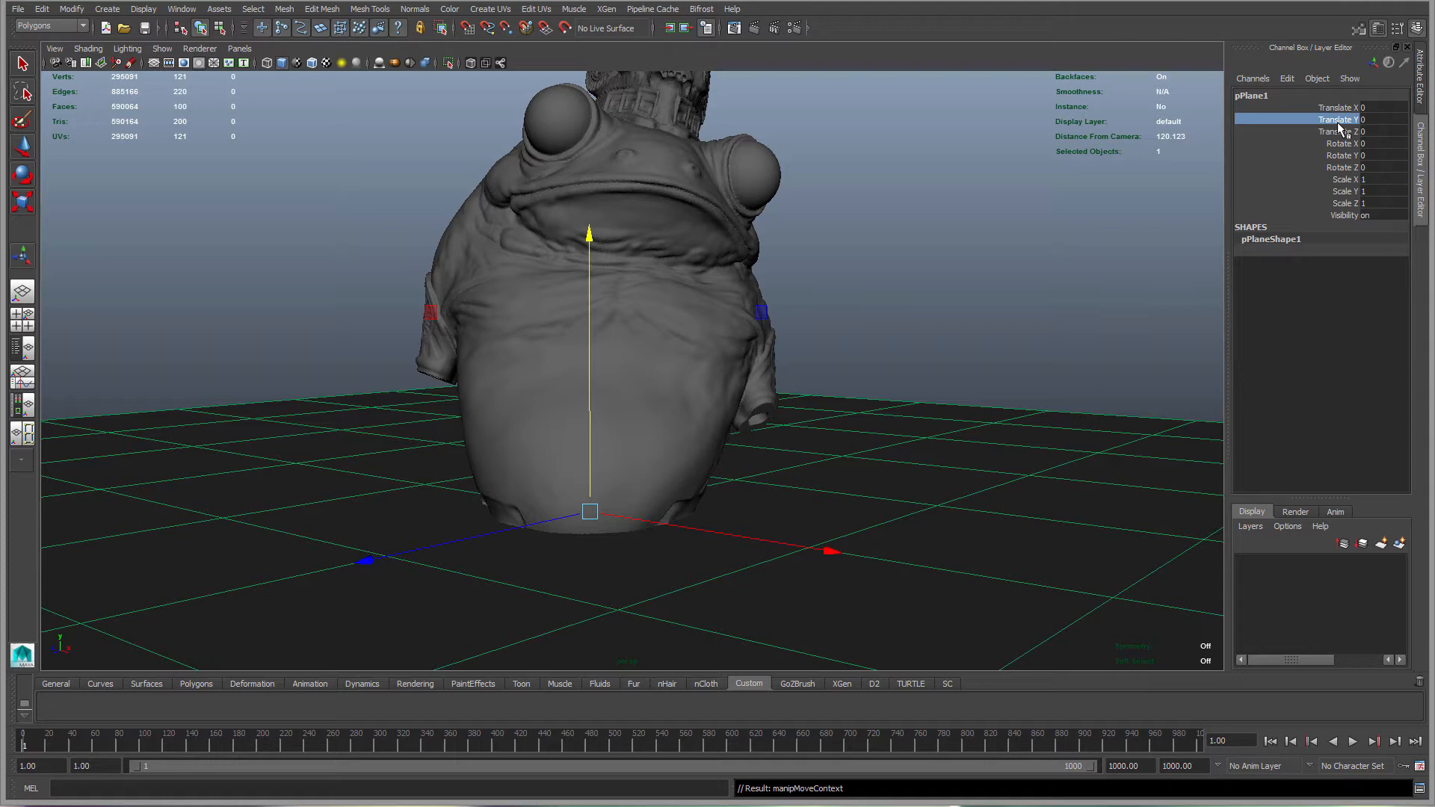
# Key the plane's Translate Y (about -61.95) at frame 1 with Key Selected.
pyautogui.rightClick(1336, 120)
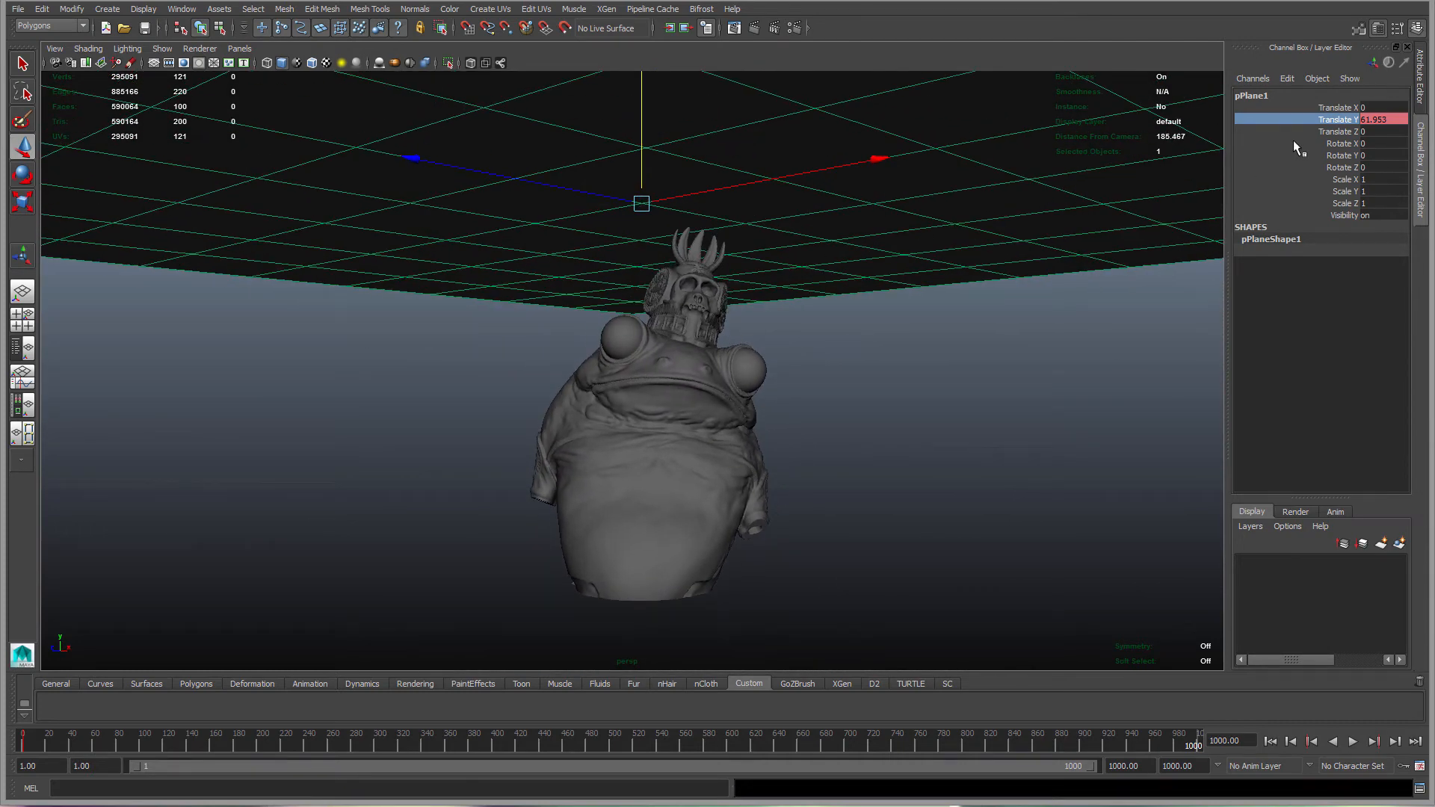
# Key the plane's Translate Y at about 61.953 on frame 1000.
pyautogui.rightClick(1346, 120)
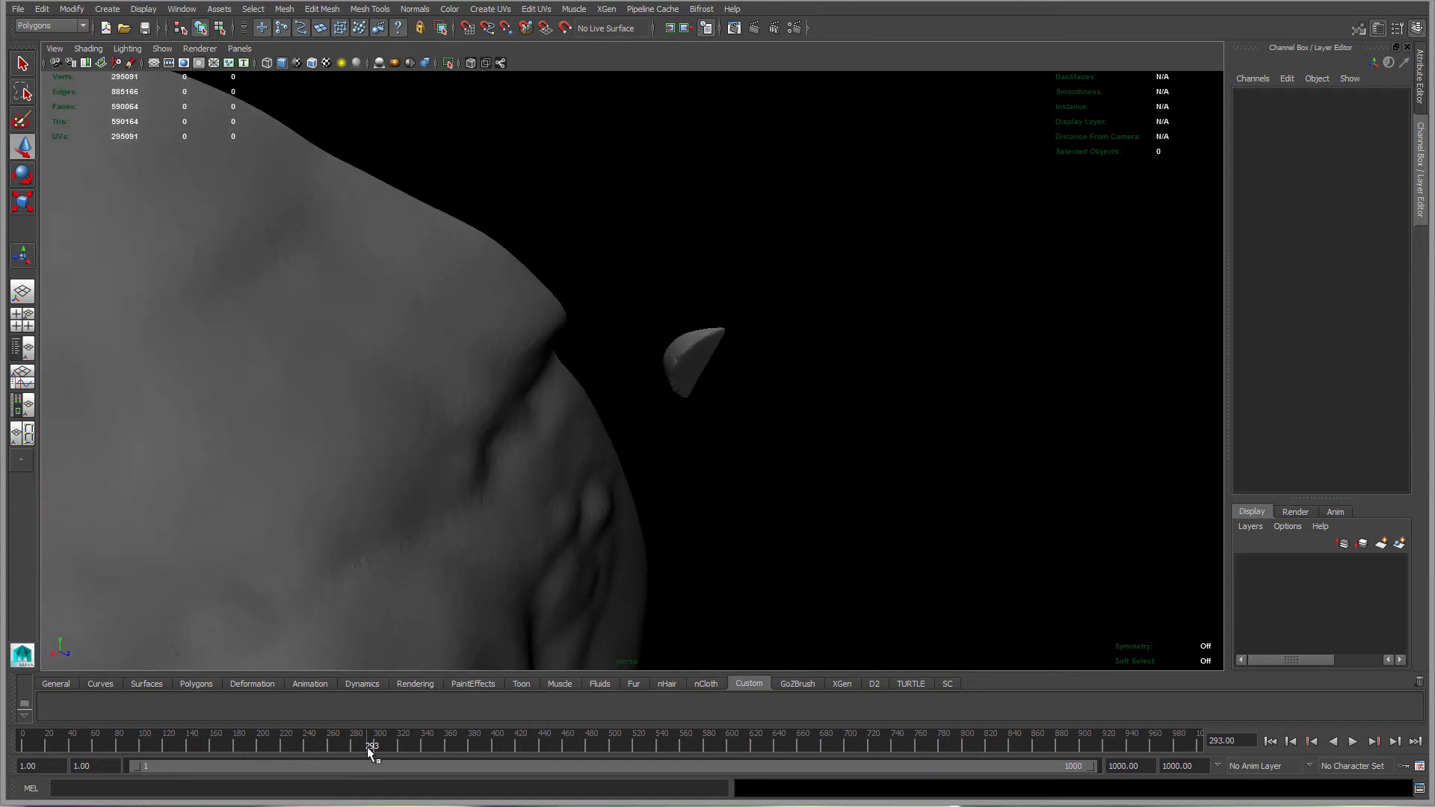
# Scrub to around frame 293 and play the slicing animation through the frog.
pyautogui.click(375, 741)
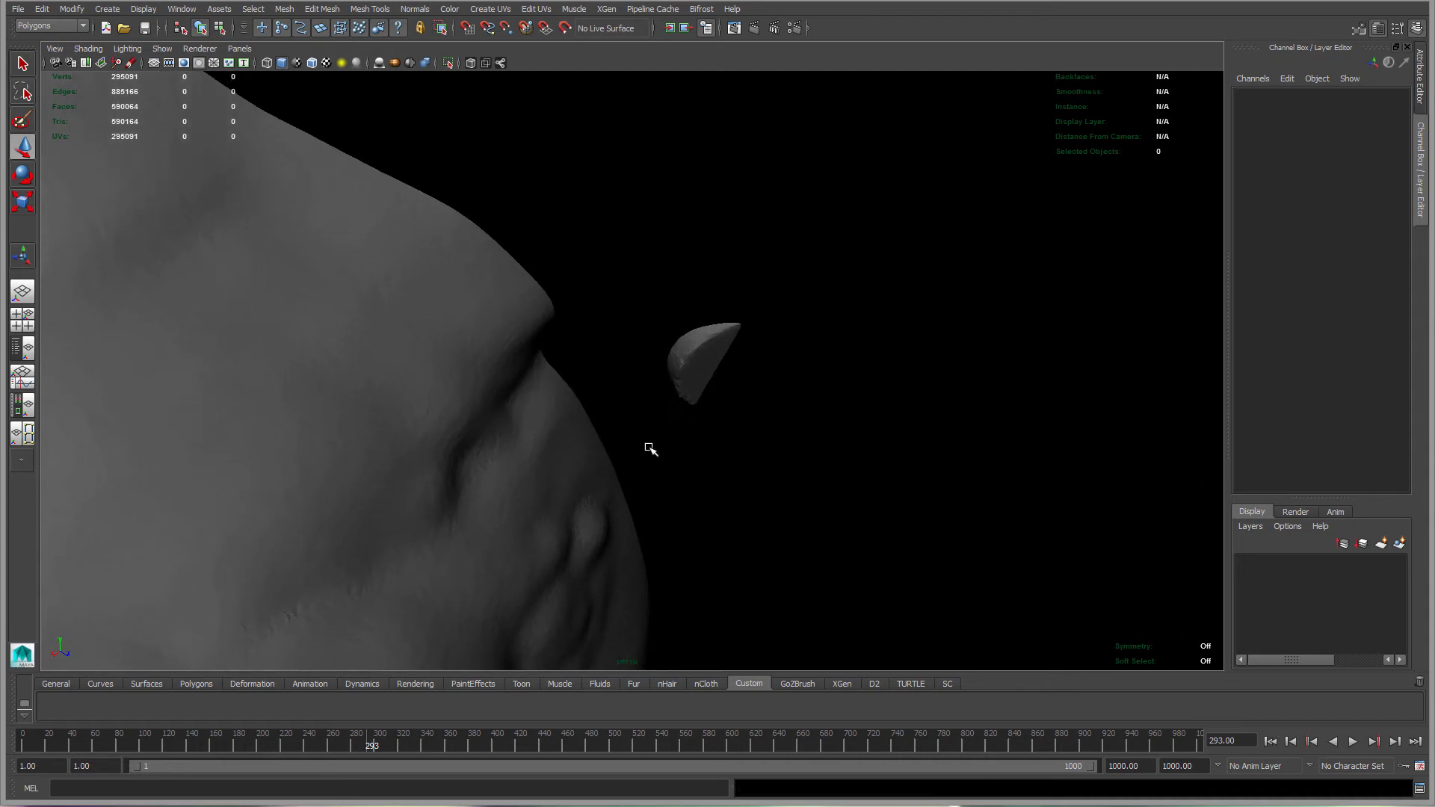
pyautogui.click(373, 746)
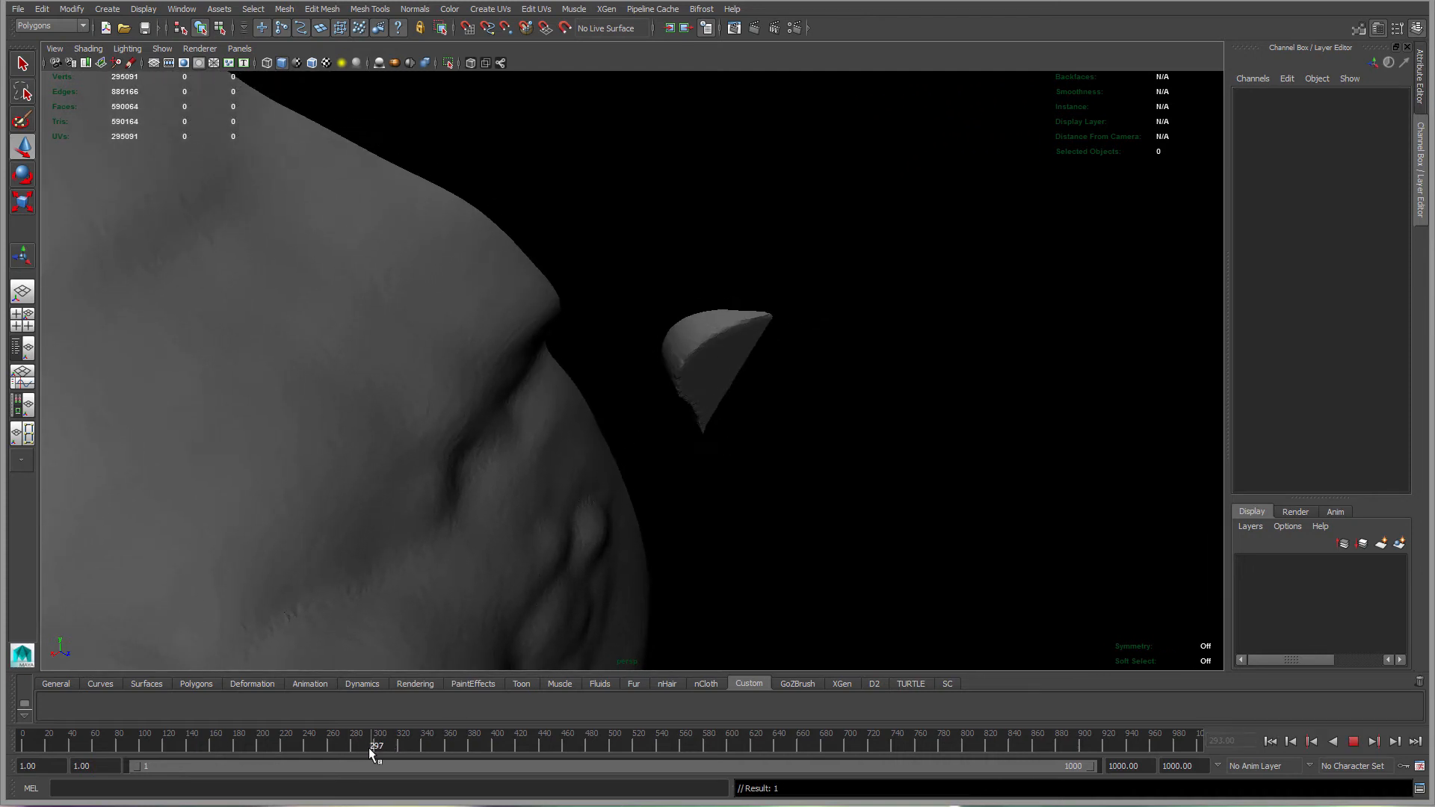